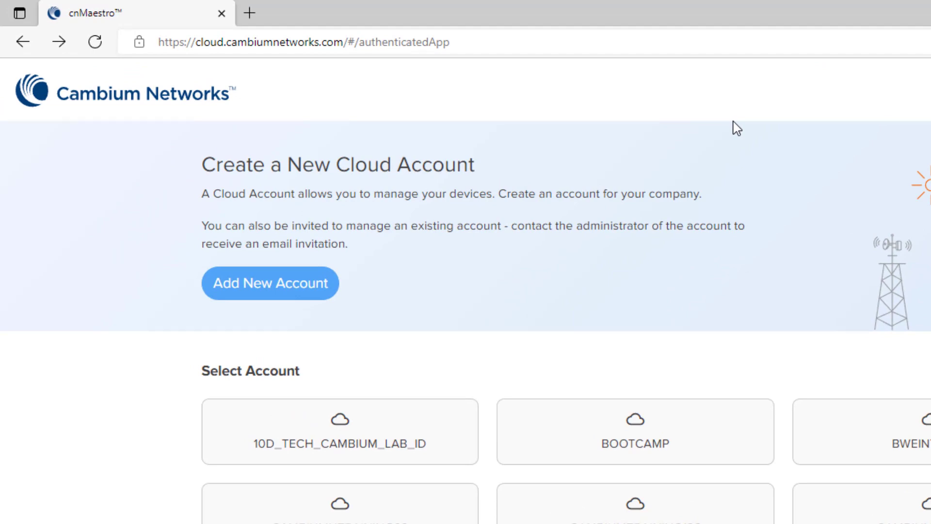
Open the BETA cloud account from the Select Account list to reach its home dashboard.
{"action": "scroll", "scroll_direction": "down", "scroll_amount": 3}
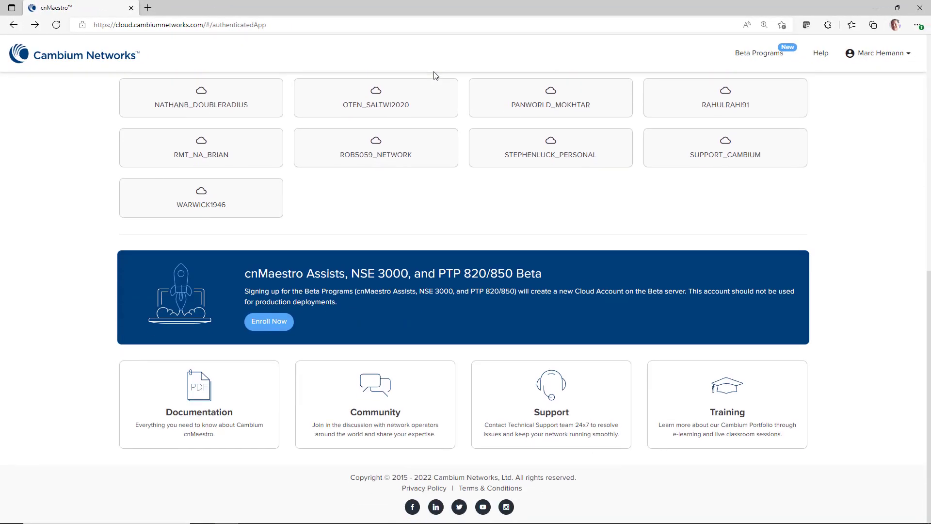
{"action": "mouse_move", "coordinate": [324, 332]}
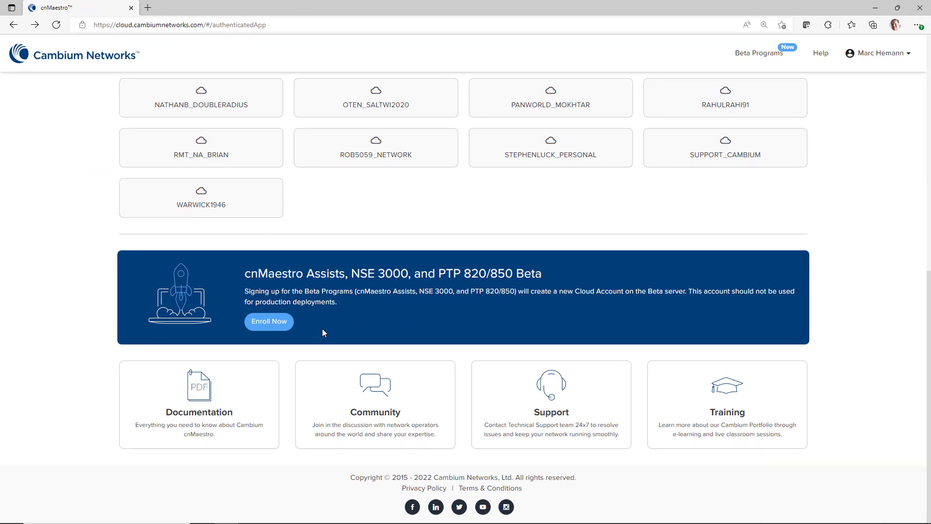
{"action": "mouse_move", "coordinate": [318, 333]}
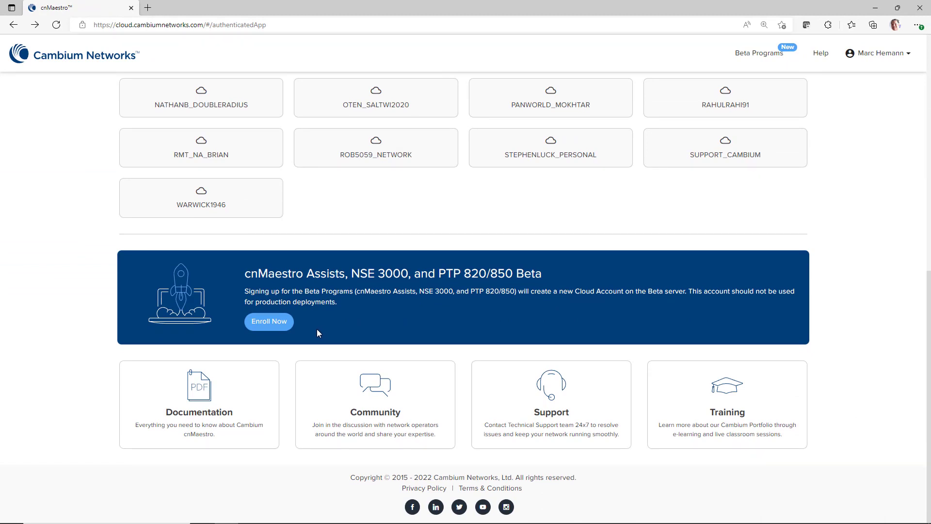
{"action": "left_click", "coordinate": [269, 321]}
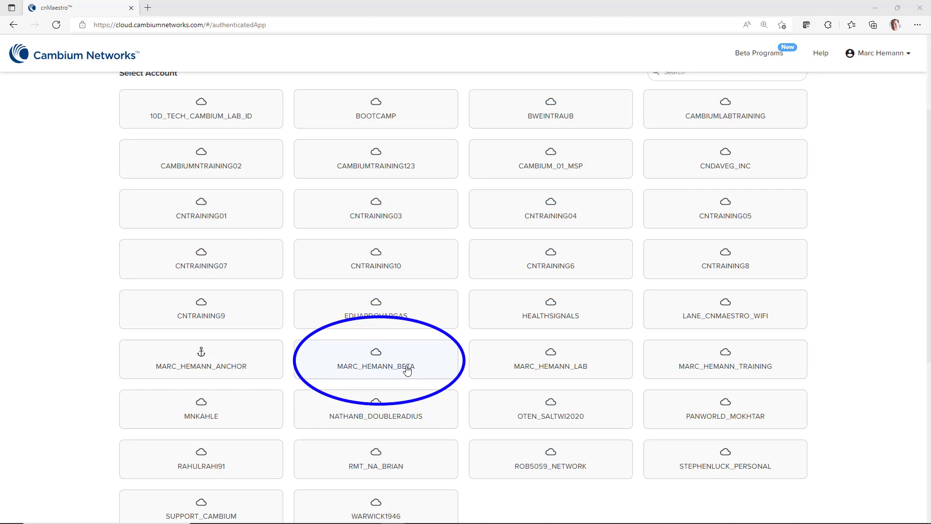
{"action": "left_click", "coordinate": [375, 366]}
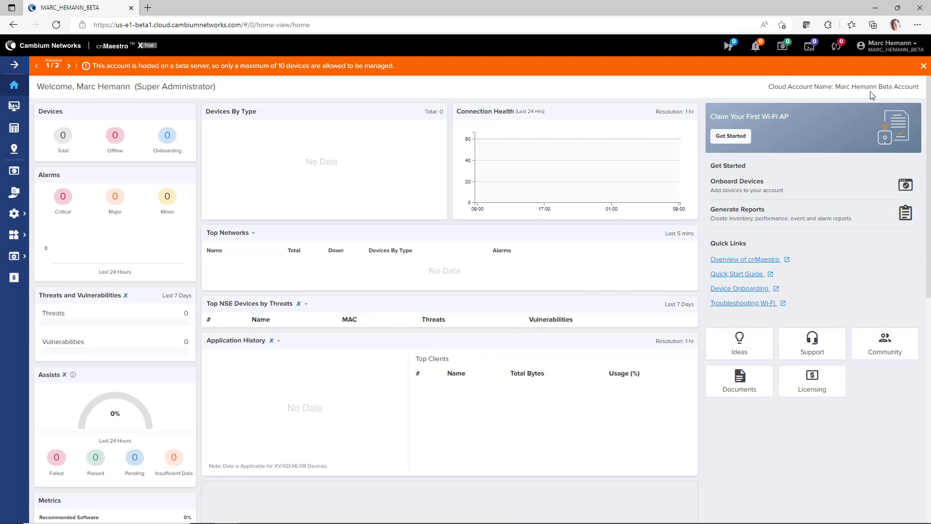
Switch to the MSP test account and show its System monitoring dashboard.
{"action": "left_click", "coordinate": [884, 46]}
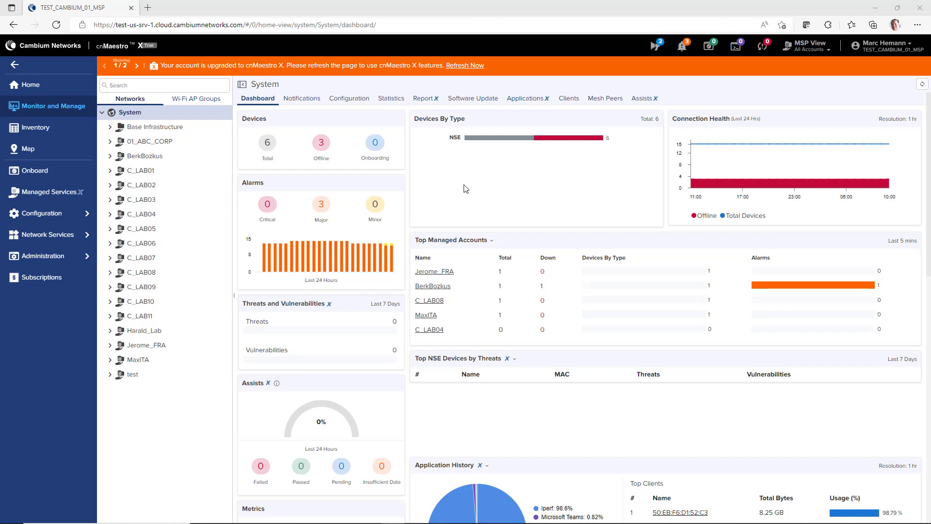
{"action": "mouse_move", "coordinate": [42, 213]}
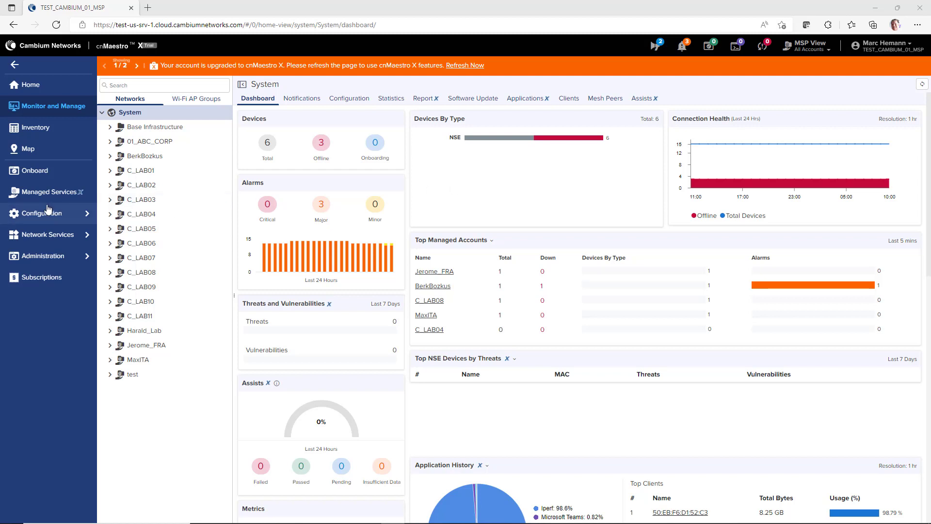
Open the NSEGROUPFR NSE group and review its Management, Time Settings and Event Logging.
{"action": "left_click", "coordinate": [39, 272]}
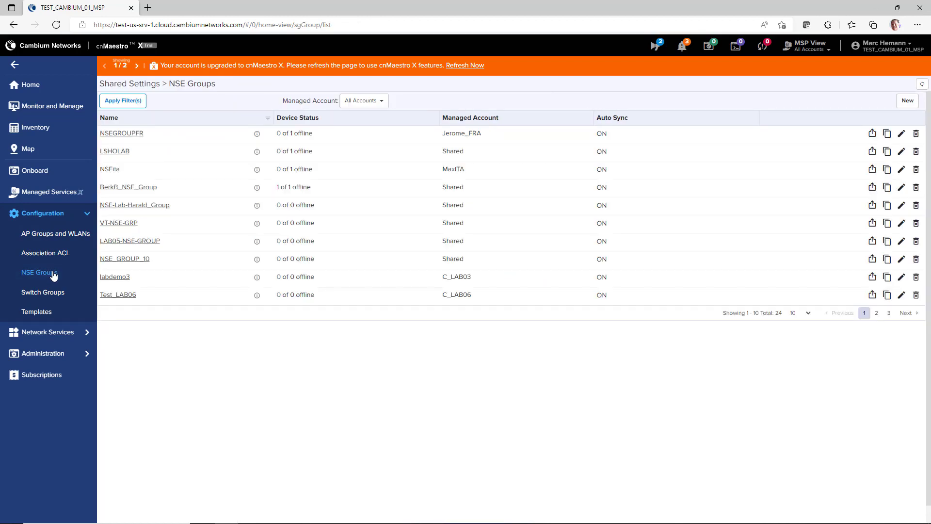
{"action": "mouse_move", "coordinate": [110, 153]}
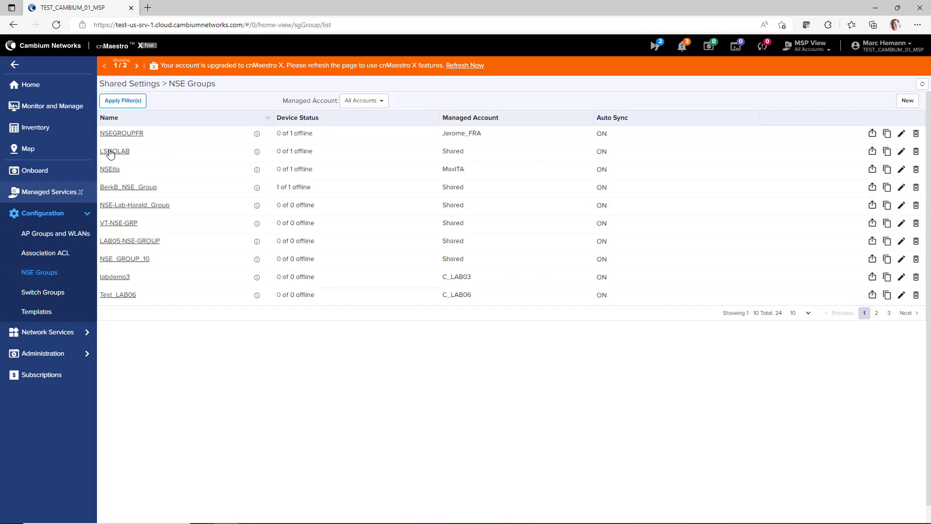
{"action": "left_click", "coordinate": [121, 133]}
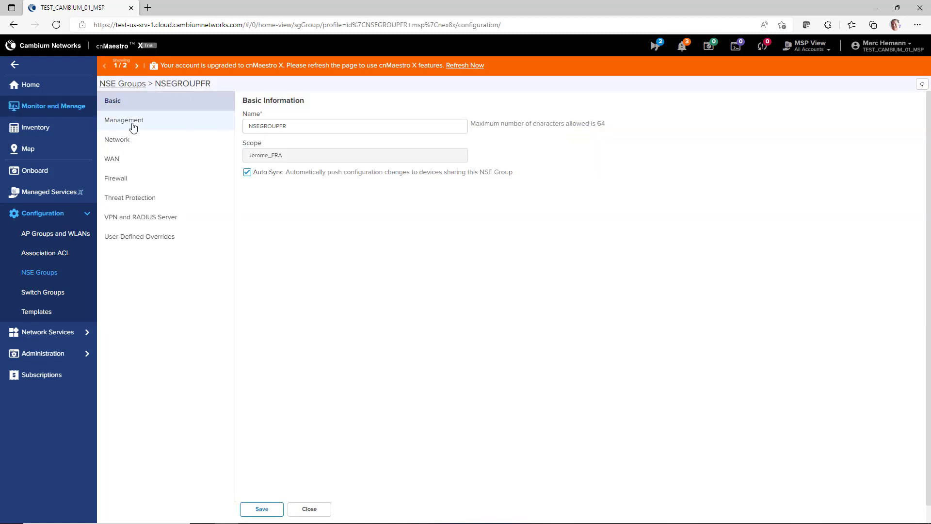
{"action": "left_click", "coordinate": [123, 120]}
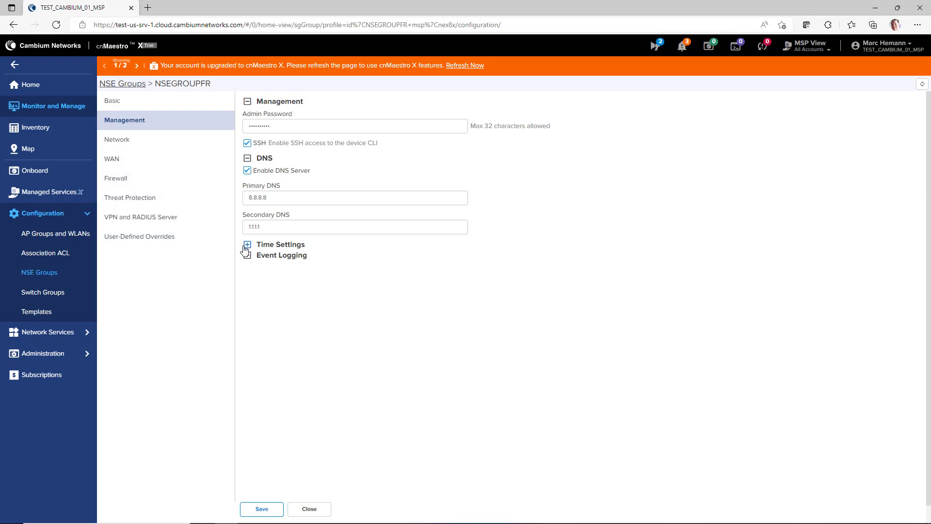
{"action": "left_click", "coordinate": [246, 245]}
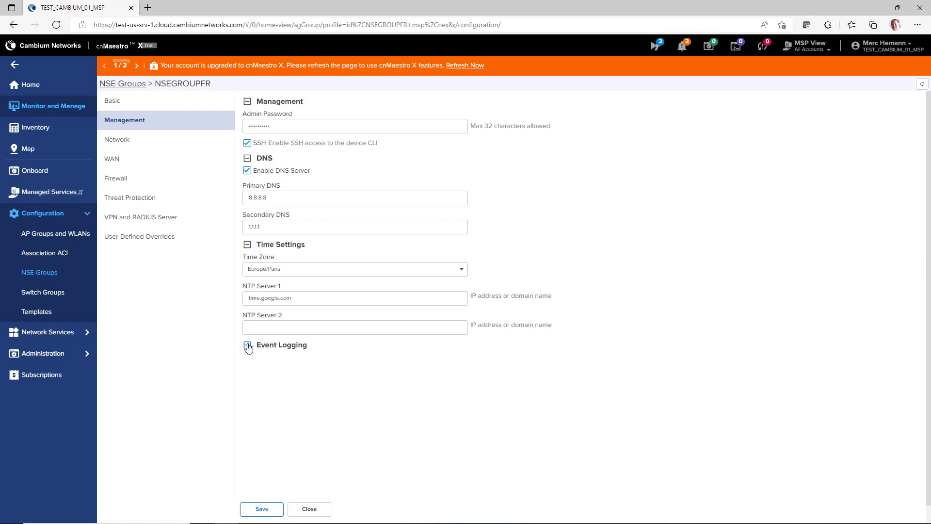
{"action": "left_click", "coordinate": [247, 346]}
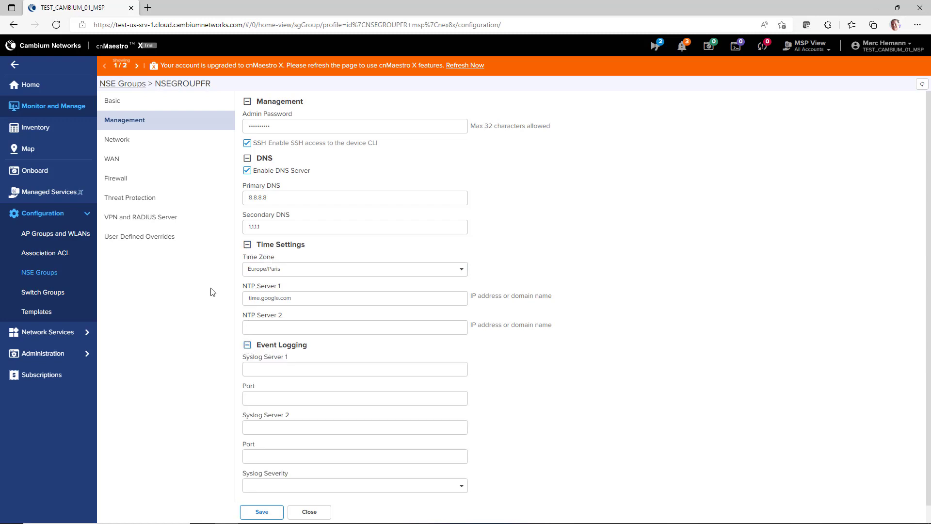
Show the group's Network settings with LAN ports, VLAN 2000 and static routes.
{"action": "left_click", "coordinate": [117, 138]}
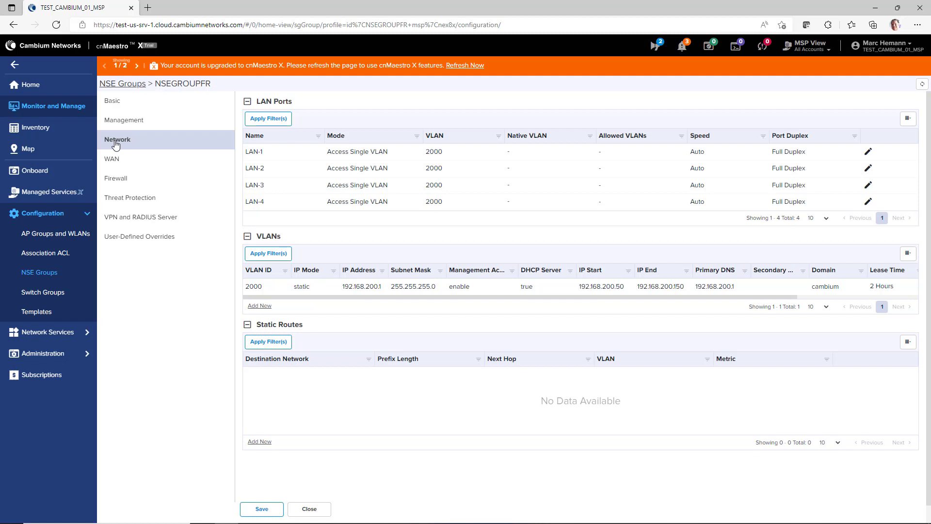
Enable Traffic Shaping in the group's WAN settings, then show its Firewall settings.
{"action": "left_click", "coordinate": [111, 158]}
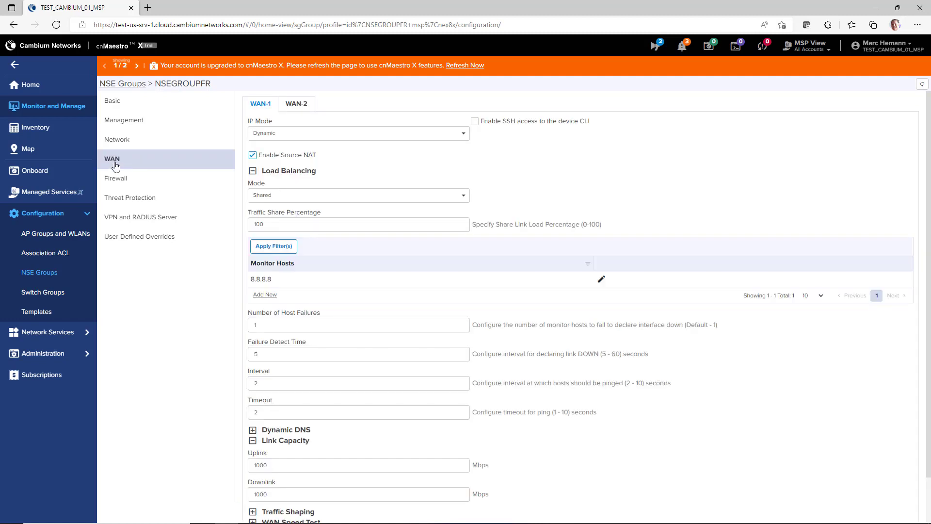
{"action": "left_click", "coordinate": [357, 133]}
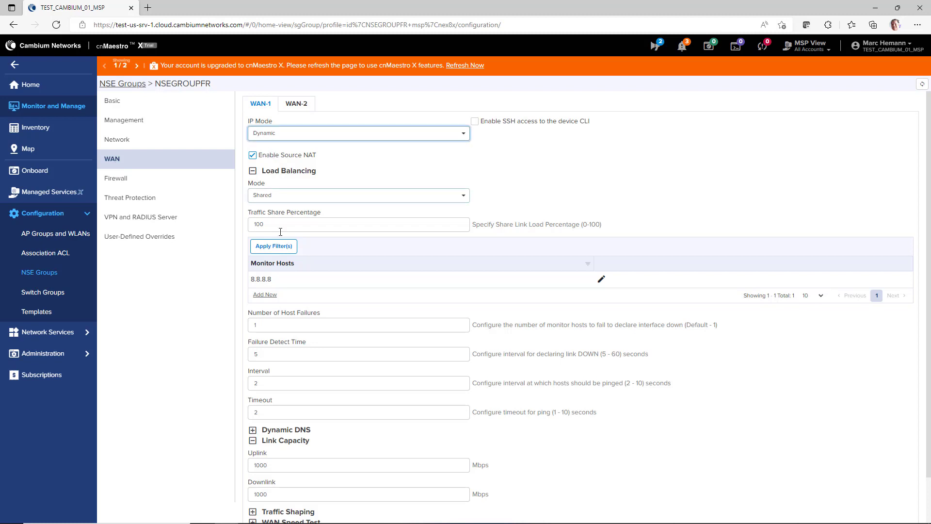
{"action": "scroll", "scroll_direction": "down", "scroll_amount": 3}
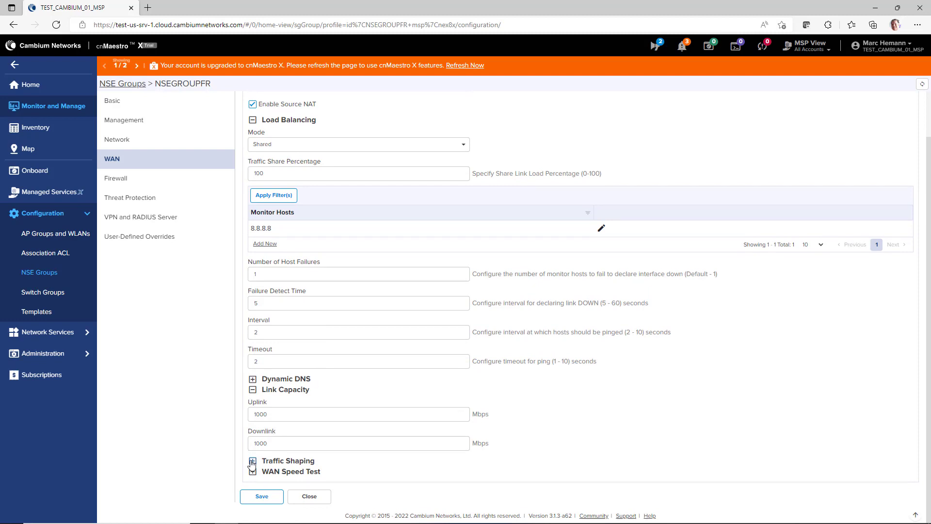
{"action": "left_click", "coordinate": [252, 460]}
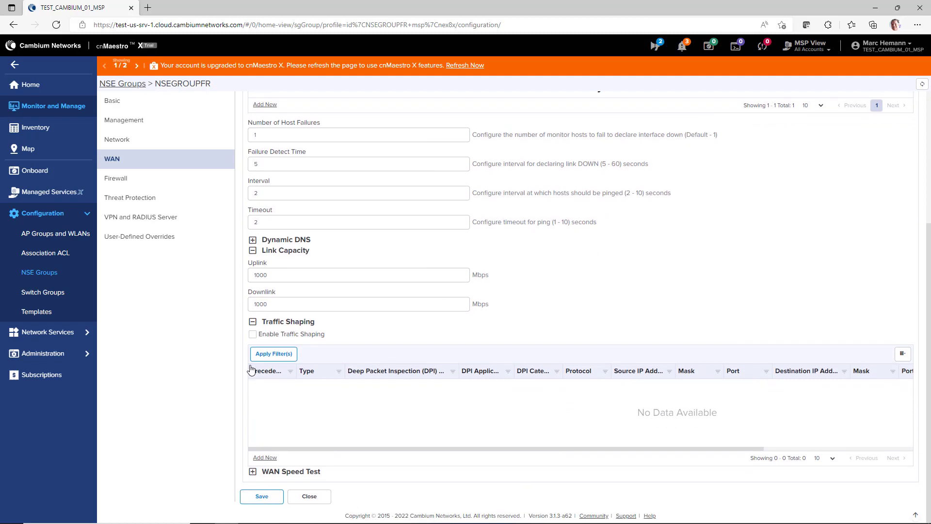
{"action": "left_click", "coordinate": [252, 333]}
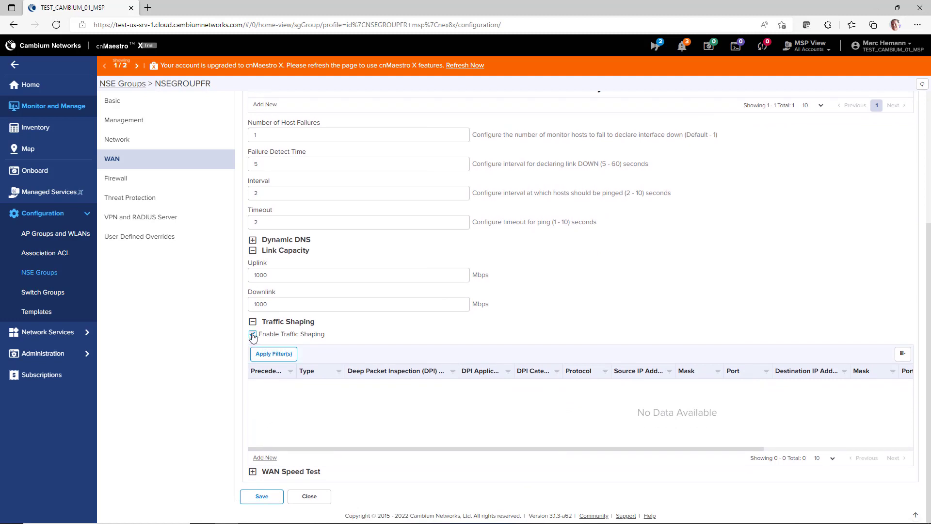
{"action": "left_click", "coordinate": [115, 178]}
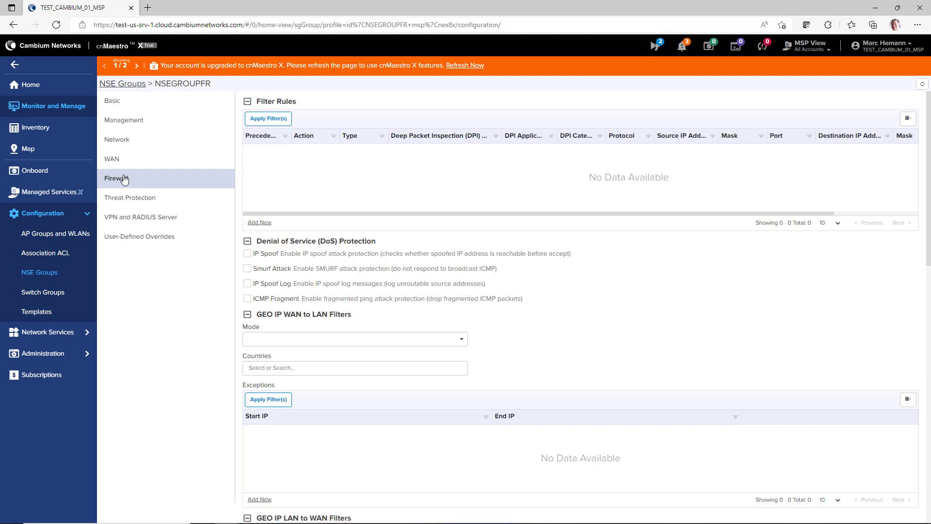
Review the group's Threat Protection and VPN/RADIUS Server settings, then show the QA_NSE_320 System dashboard.
{"action": "left_click", "coordinate": [116, 179]}
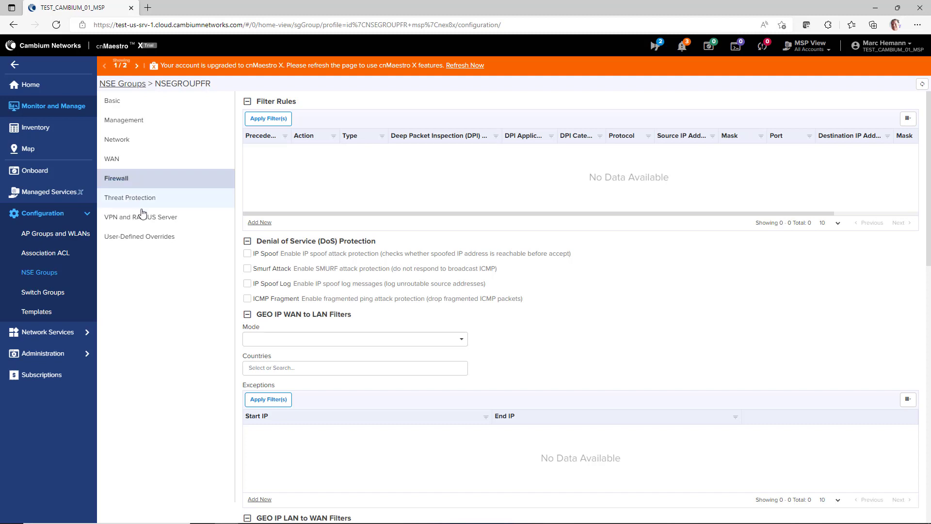
{"action": "left_click", "coordinate": [130, 197]}
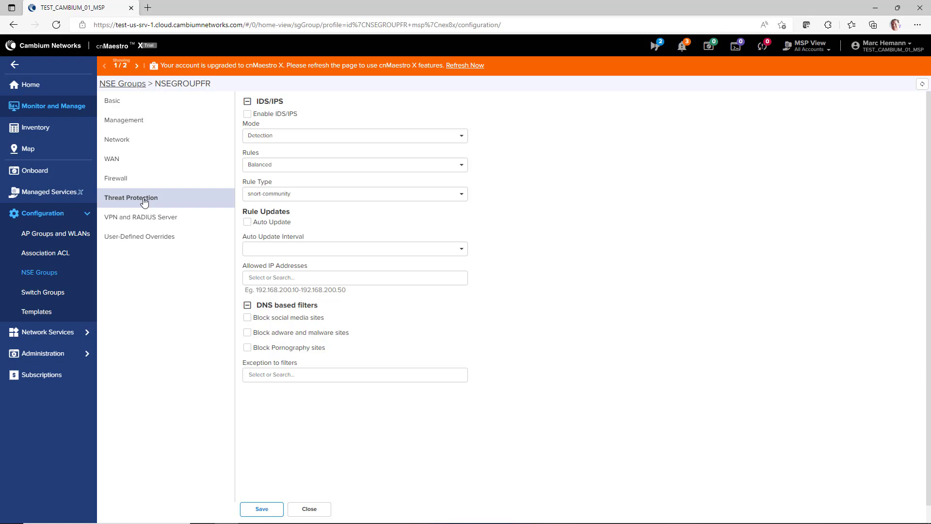
{"action": "mouse_move", "coordinate": [145, 213]}
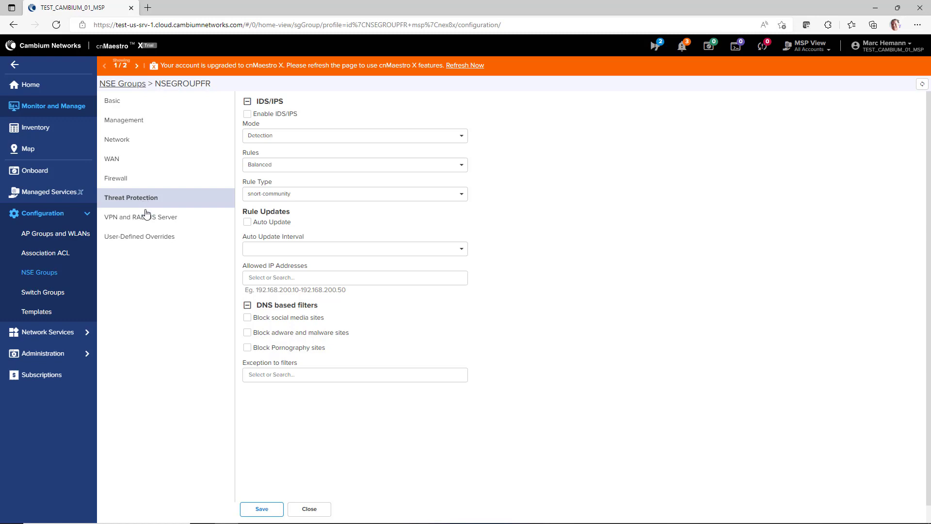
{"action": "left_click", "coordinate": [141, 216]}
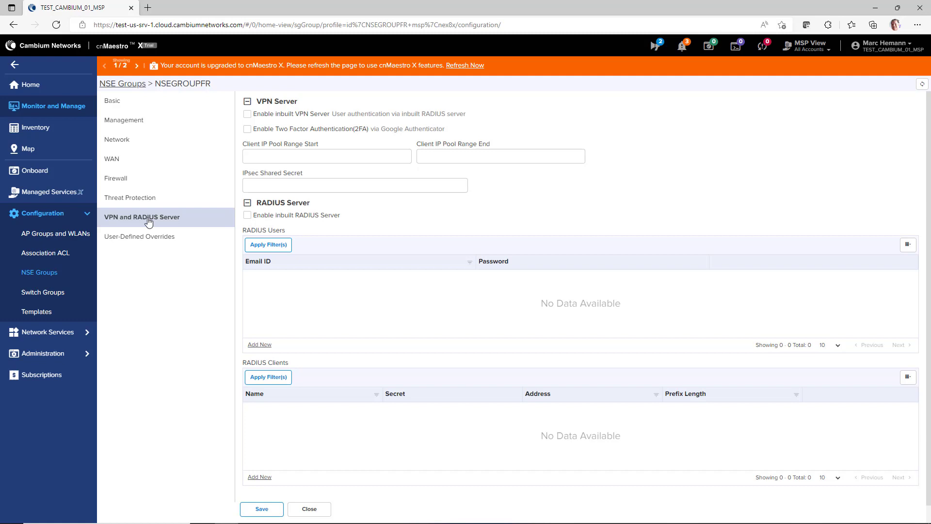
{"action": "left_click", "coordinate": [141, 236]}
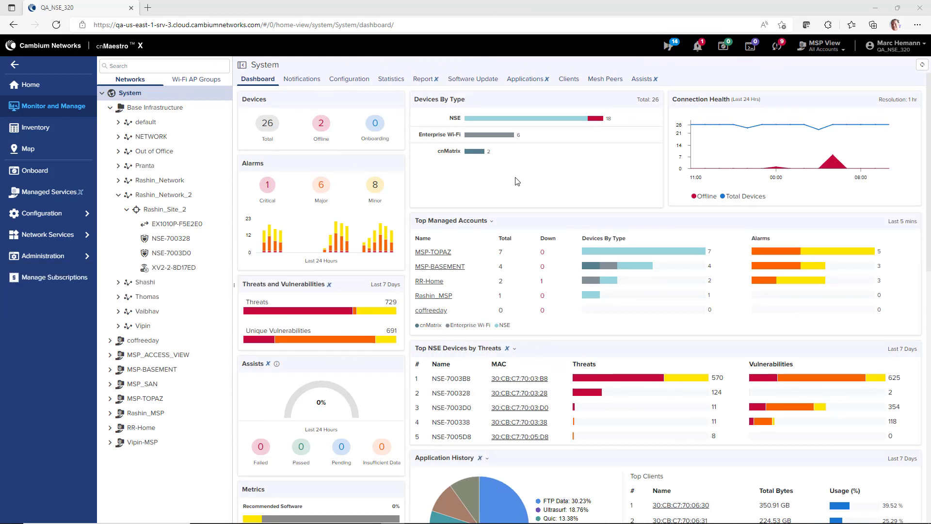
{"action": "mouse_move", "coordinate": [414, 192]}
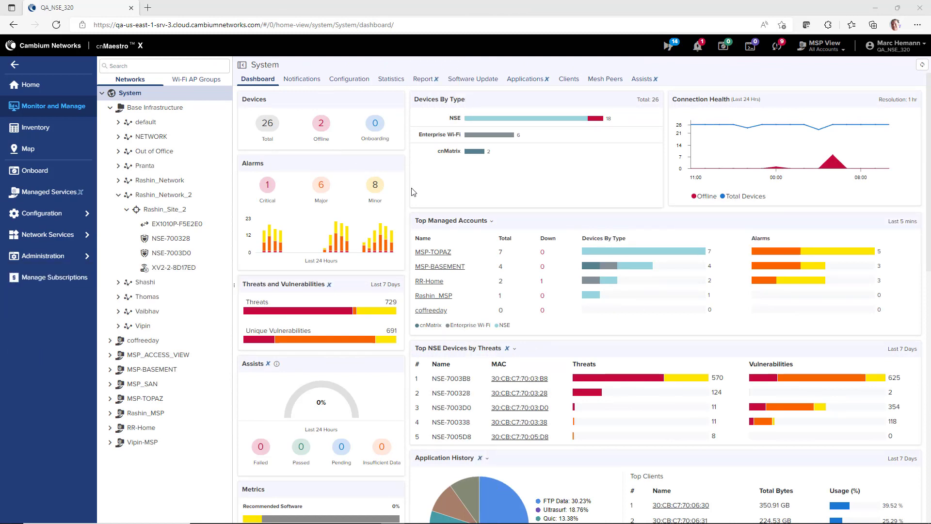
Open the NSE-7003D0 dashboard down to its WAN throughput and Clients & VPN Sessions charts.
{"action": "left_click", "coordinate": [171, 252]}
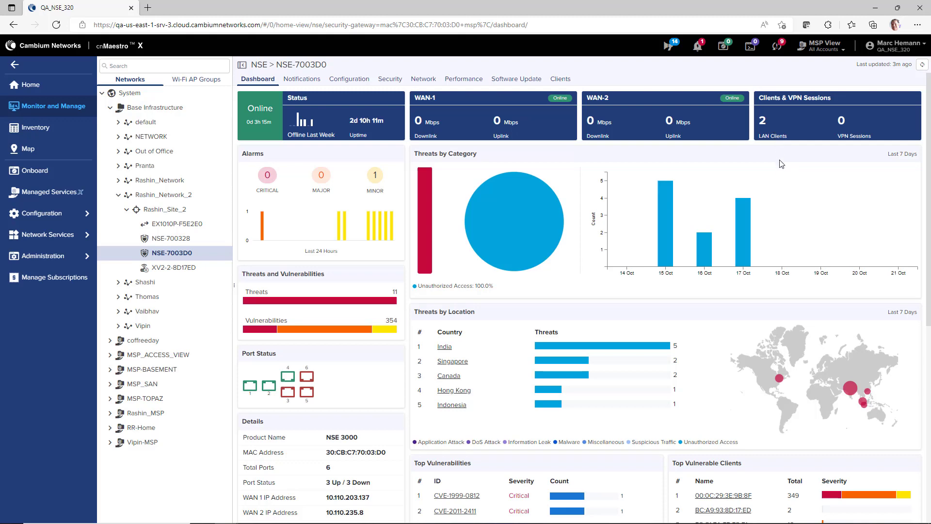
{"action": "mouse_move", "coordinate": [752, 295]}
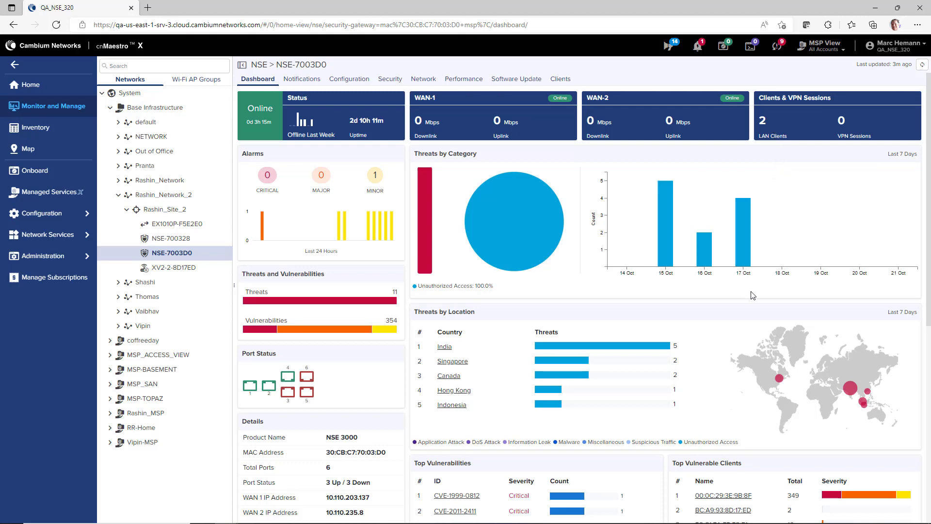
{"action": "scroll", "scroll_direction": "down", "scroll_amount": 3}
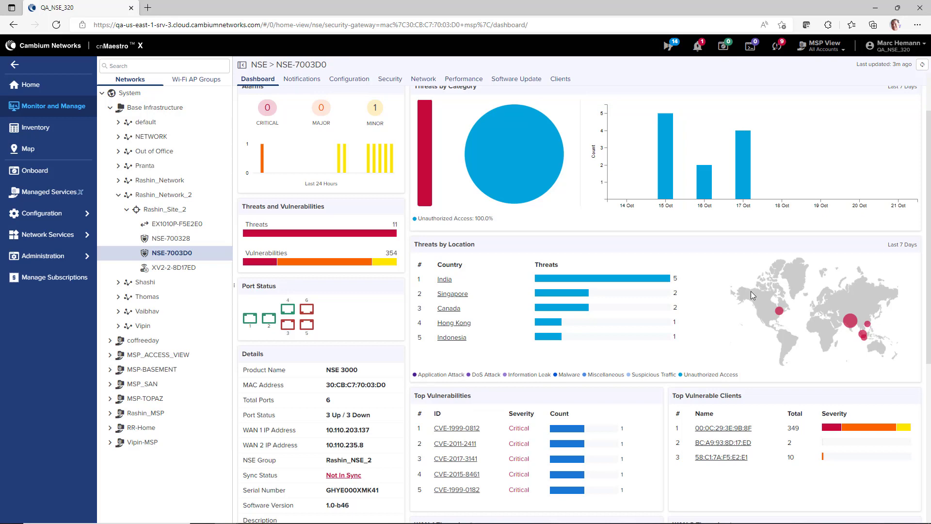
{"action": "scroll", "scroll_direction": "down", "scroll_amount": 3}
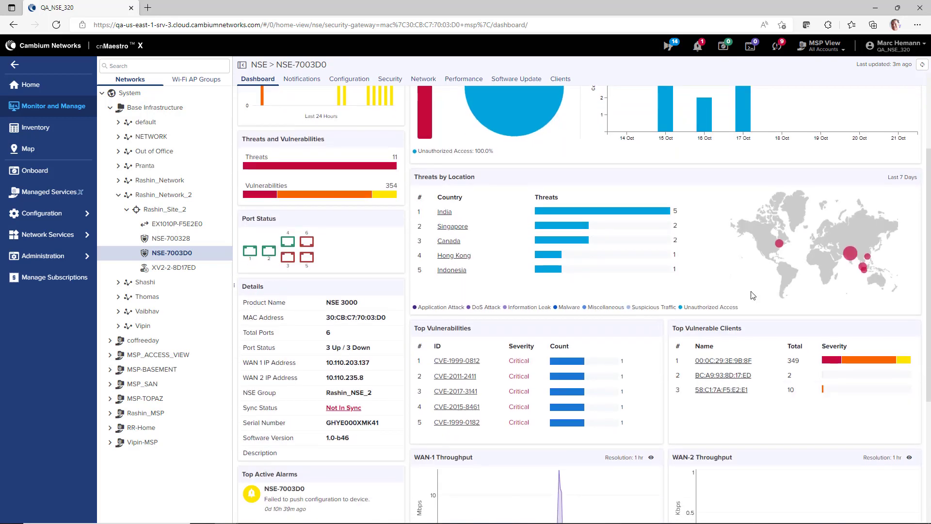
{"action": "scroll", "scroll_direction": "down", "scroll_amount": 3}
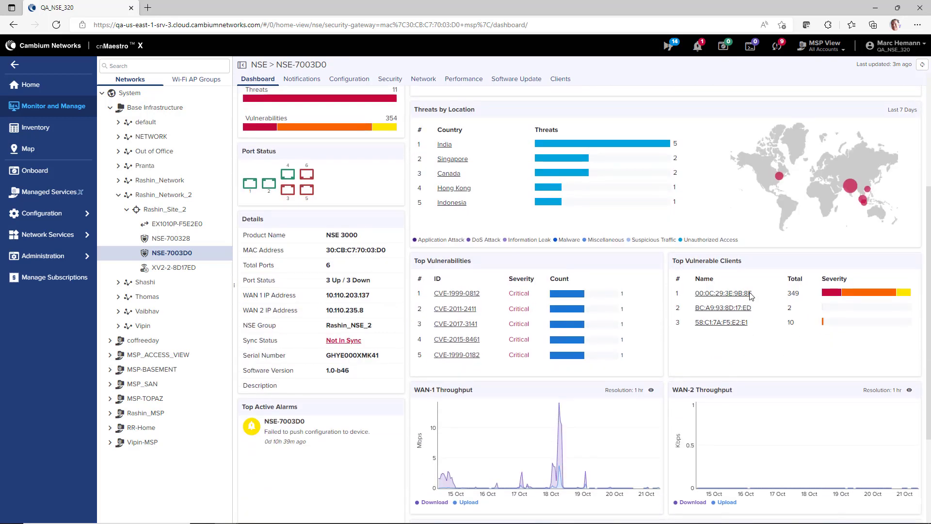
{"action": "scroll", "scroll_direction": "down", "scroll_amount": 3}
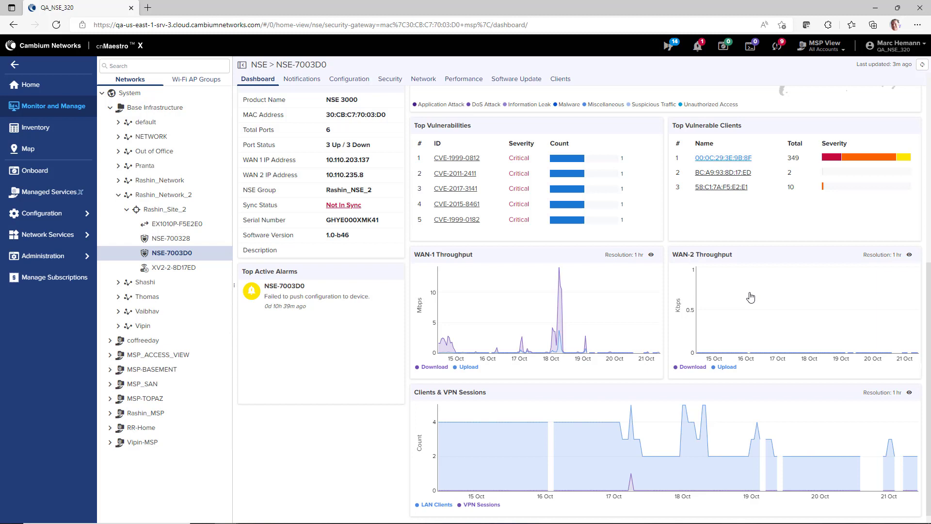
Show NSE-7003D0's Security Vulnerabilities breakdown, then the trial account's home dashboard.
{"action": "left_click", "coordinate": [390, 79]}
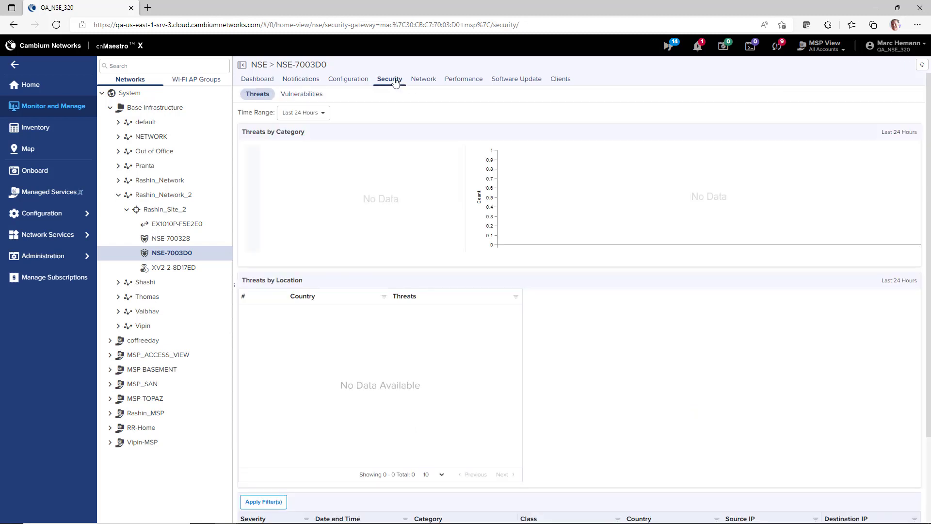
{"action": "left_click", "coordinate": [302, 94]}
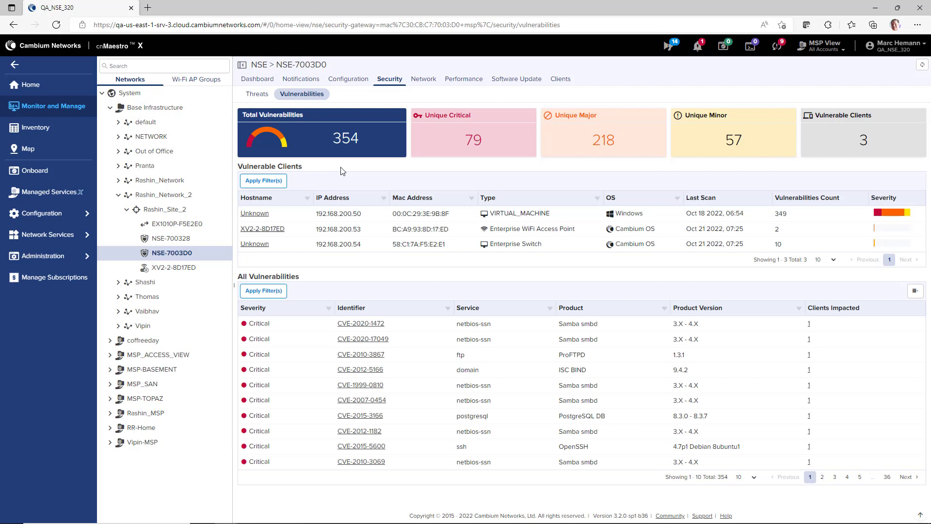
{"action": "mouse_move", "coordinate": [341, 268]}
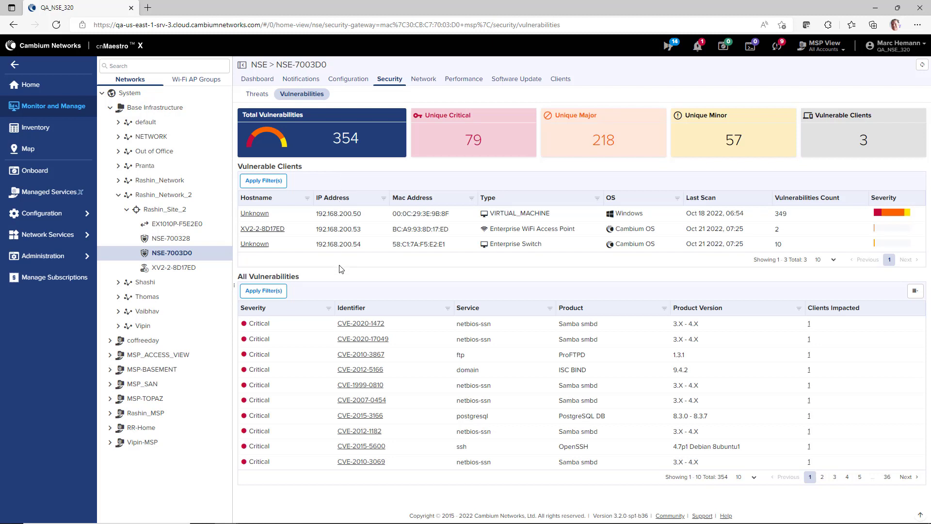
{"action": "left_click", "coordinate": [360, 323]}
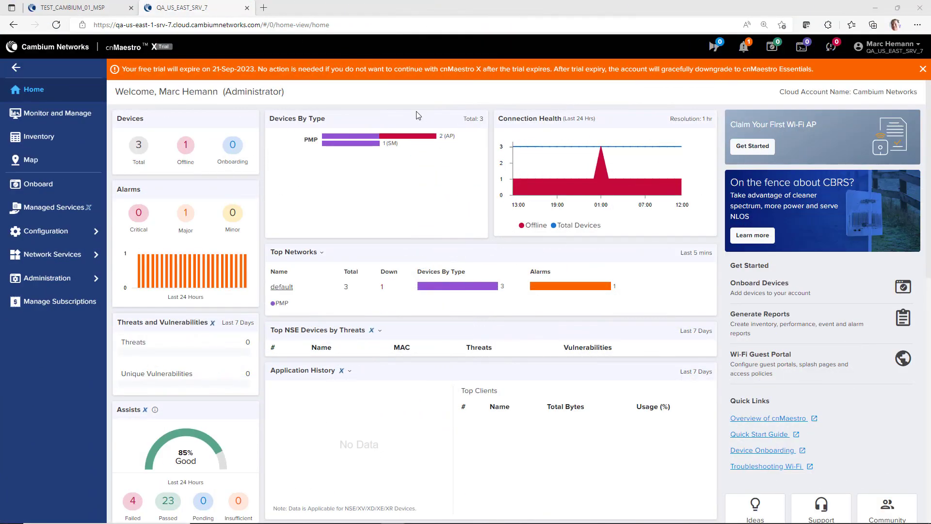
Show the Assists health checks for USIL_PMP450BMG_SM_01 under USIL_PMP450MP_AP_01 in the default network.
{"action": "left_click", "coordinate": [59, 113]}
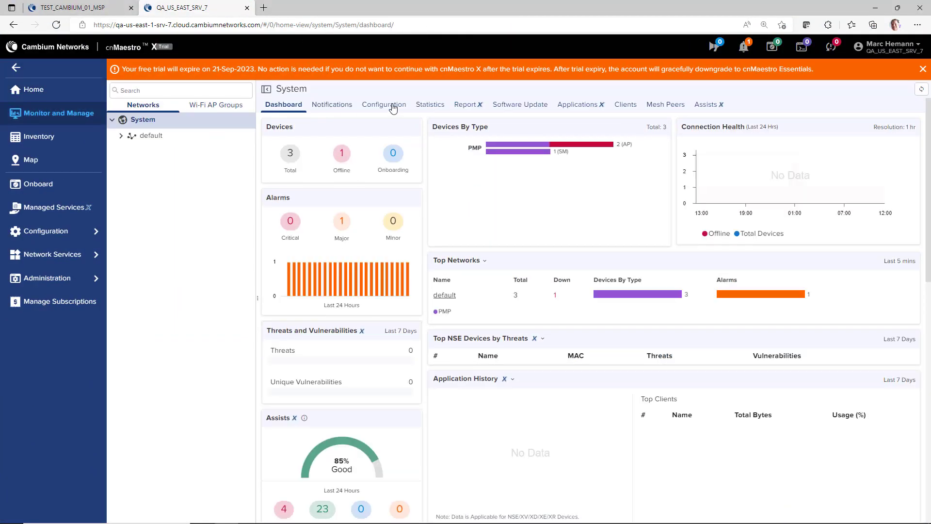
{"action": "left_click", "coordinate": [706, 104]}
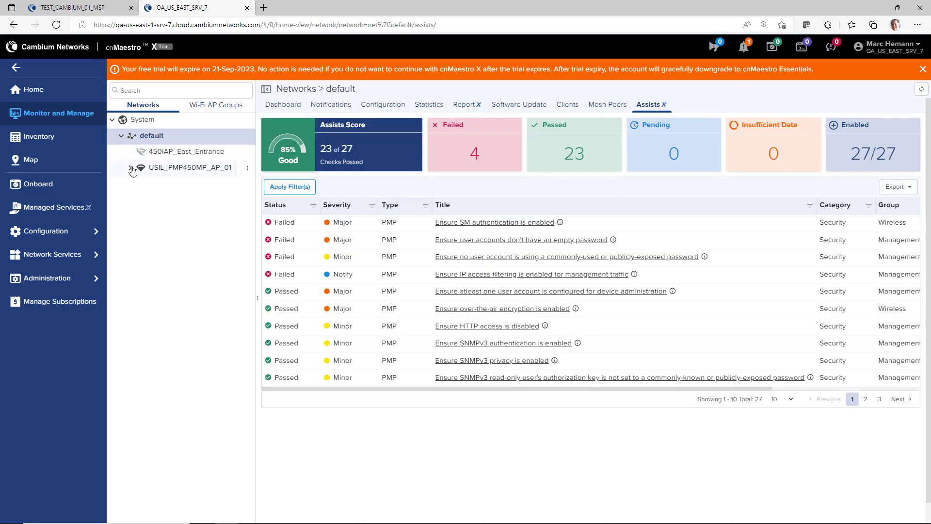
{"action": "left_click", "coordinate": [190, 168]}
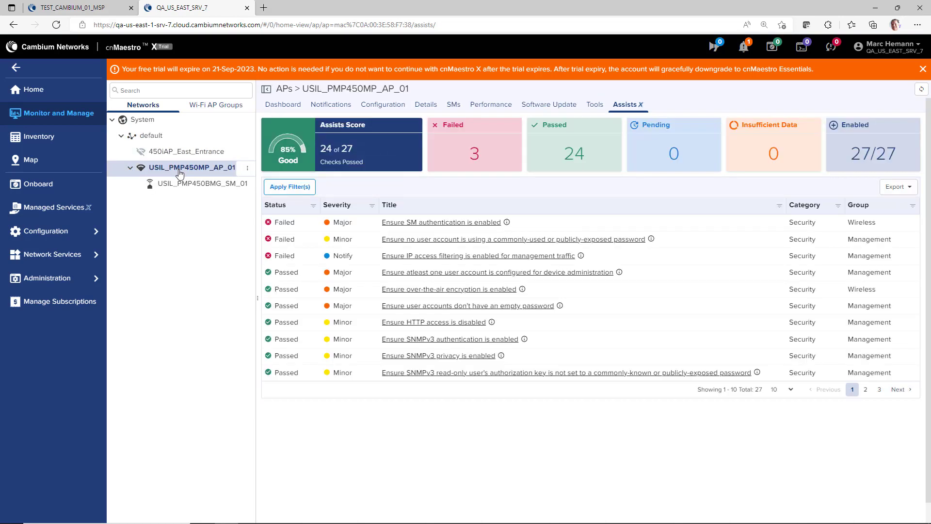
{"action": "mouse_move", "coordinate": [196, 183]}
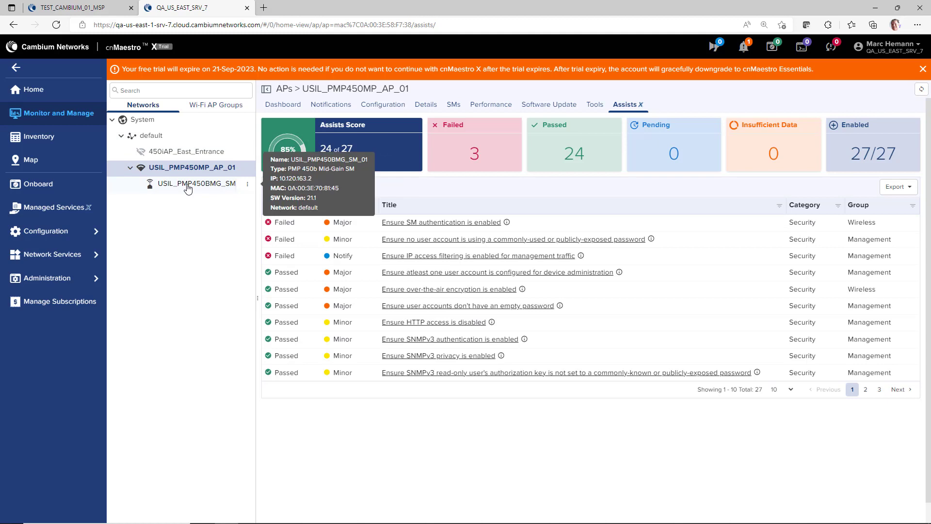
{"action": "left_click", "coordinate": [196, 183]}
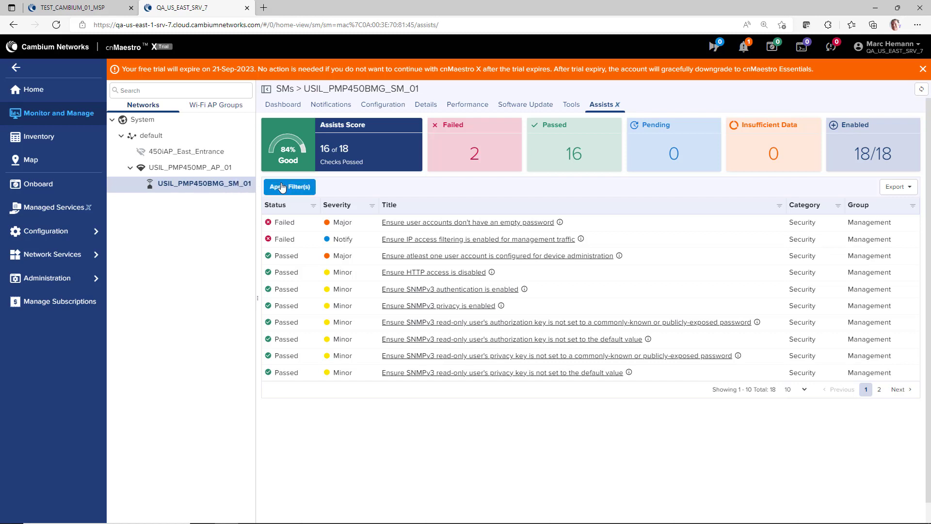
Filter the health checks to Insufficient Data, then to the 2 Failed checks.
{"action": "left_click", "coordinate": [290, 186]}
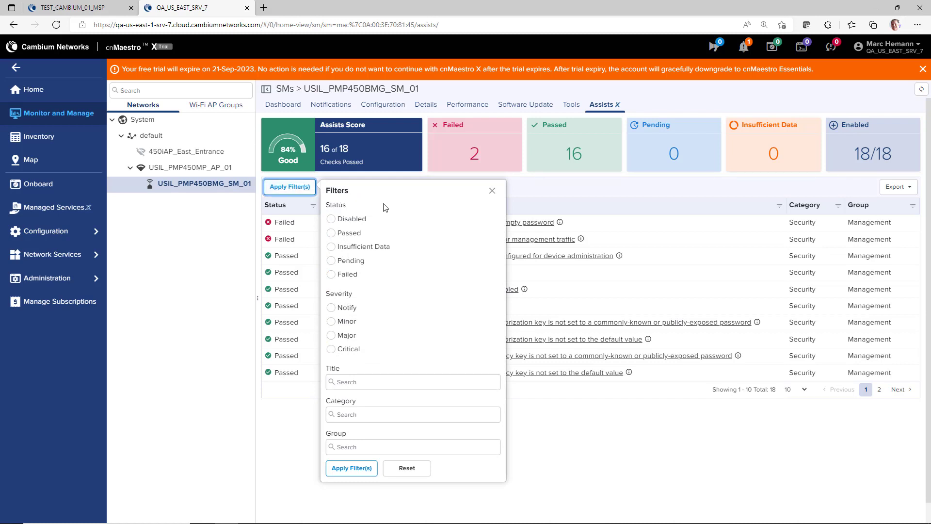
{"action": "mouse_move", "coordinate": [469, 224]}
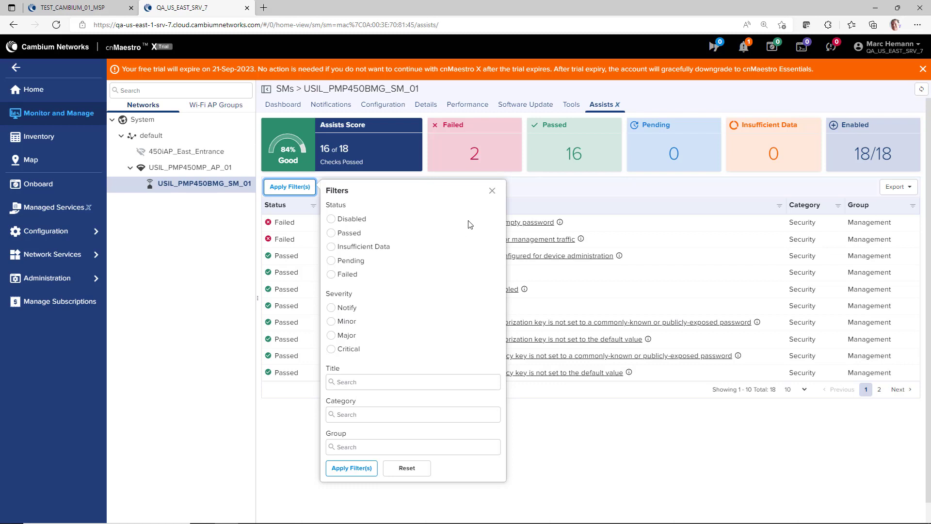
{"action": "left_click", "coordinate": [492, 191]}
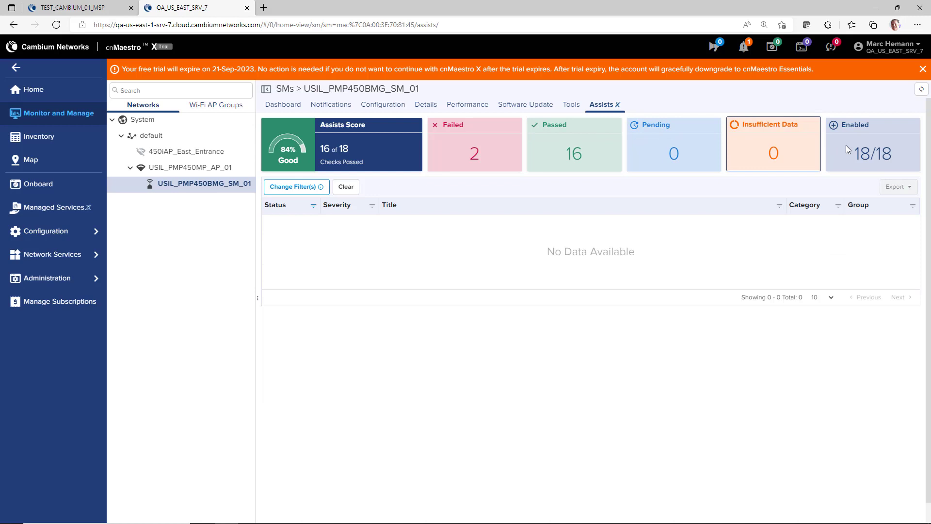
{"action": "mouse_move", "coordinate": [788, 138]}
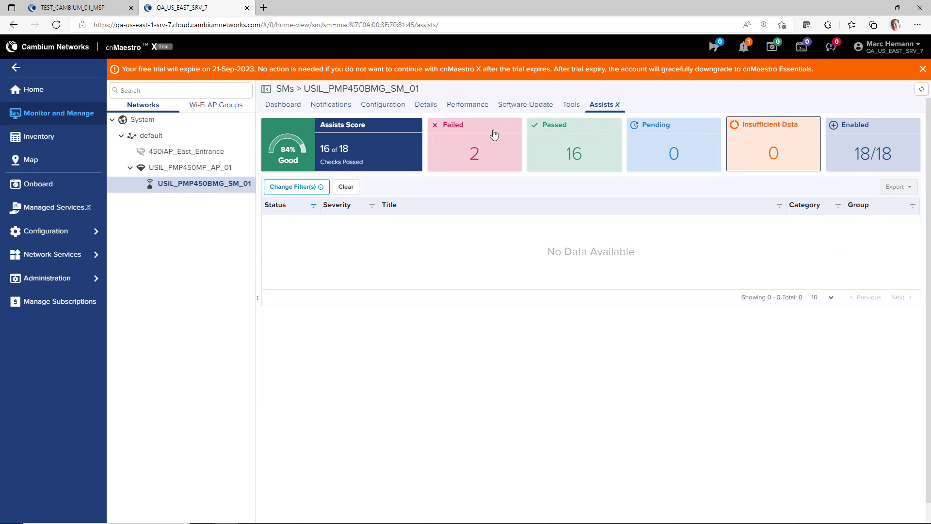
{"action": "left_click", "coordinate": [474, 144]}
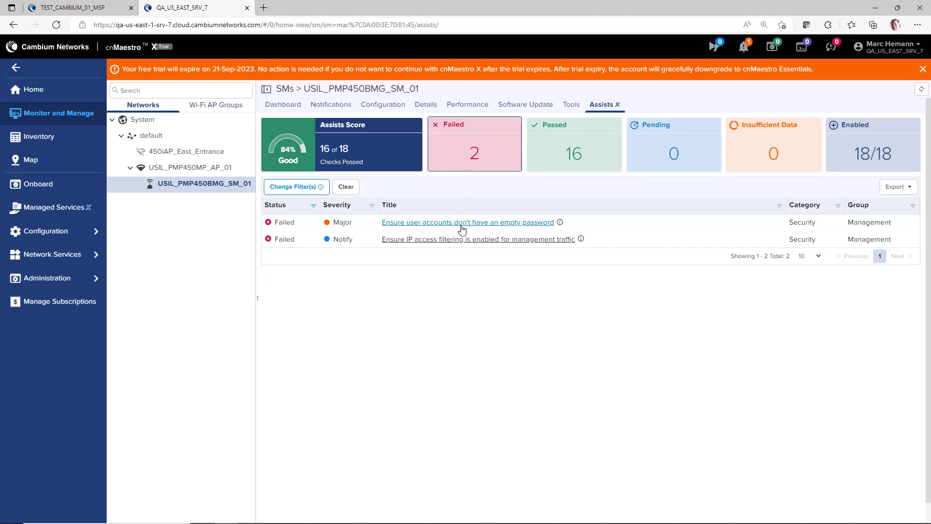
Review the details of the 'Ensure user accounts don't have an empty password' check.
{"action": "left_click", "coordinate": [467, 221]}
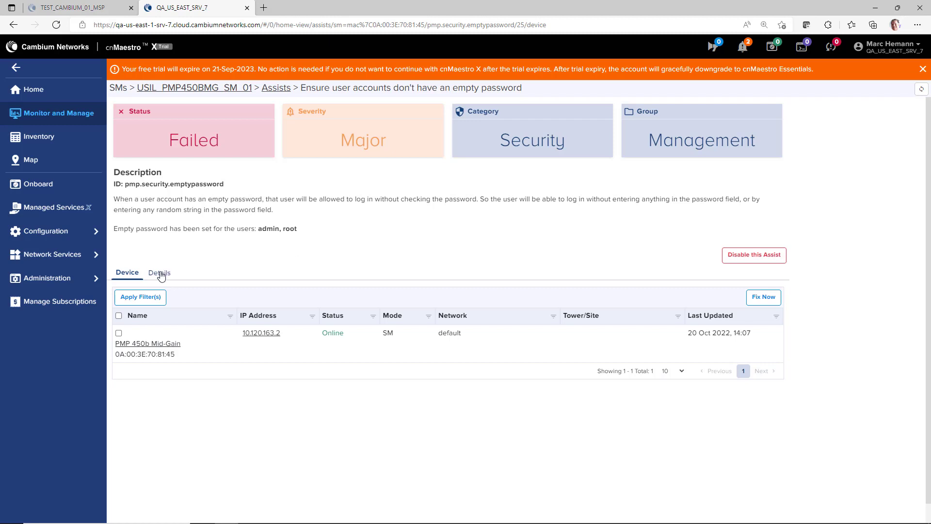
{"action": "left_click", "coordinate": [160, 272]}
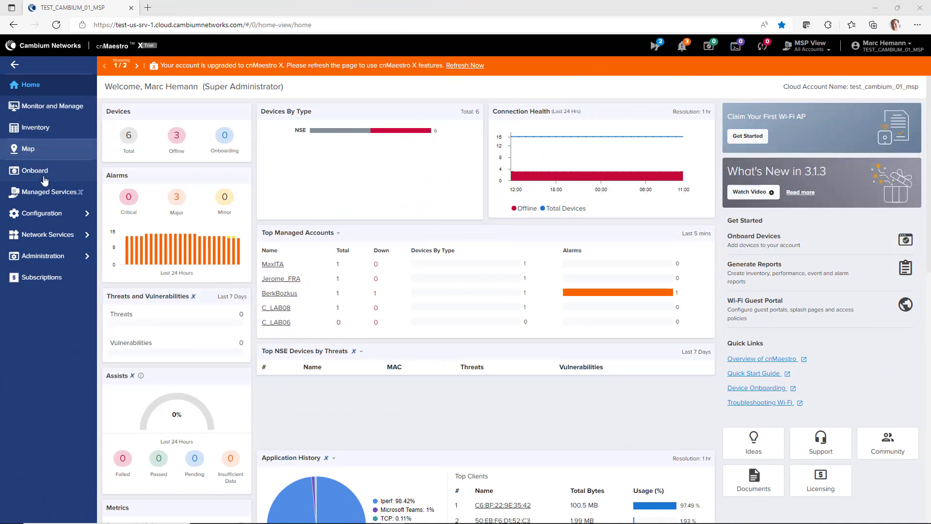
Navigate via Network Services to the ec-demo Edge Controller and show its SNMP discovery configuration with two subnet rules.
{"action": "left_click", "coordinate": [46, 234]}
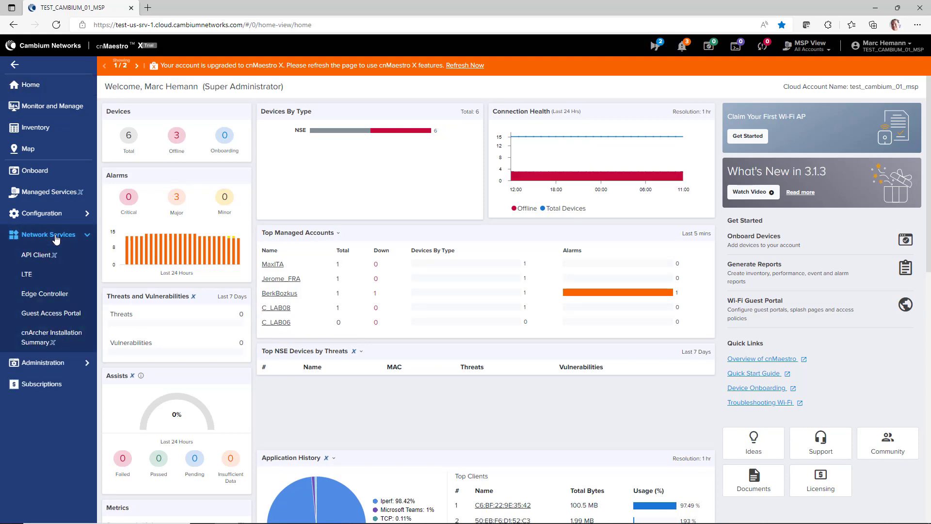
{"action": "left_click", "coordinate": [45, 293]}
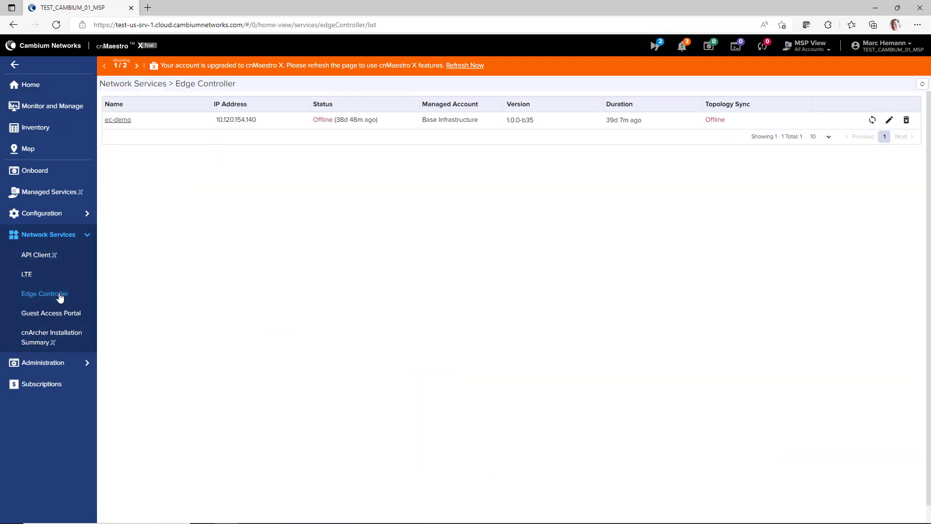
{"action": "left_click", "coordinate": [118, 119]}
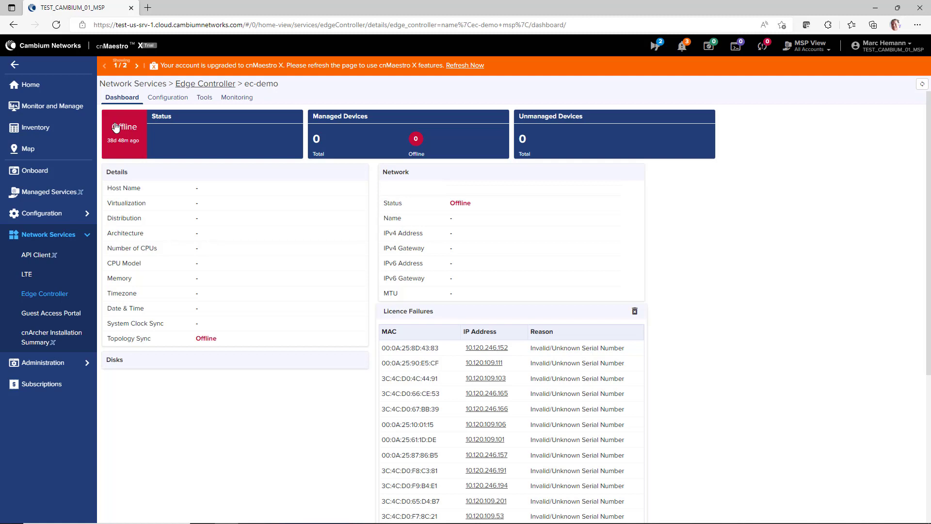
{"action": "left_click", "coordinate": [168, 97]}
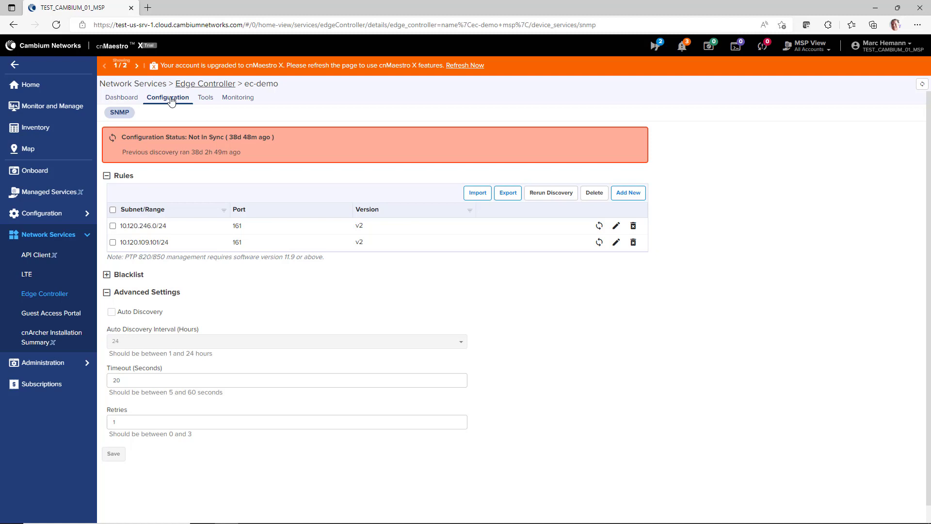
{"action": "mouse_move", "coordinate": [205, 99]}
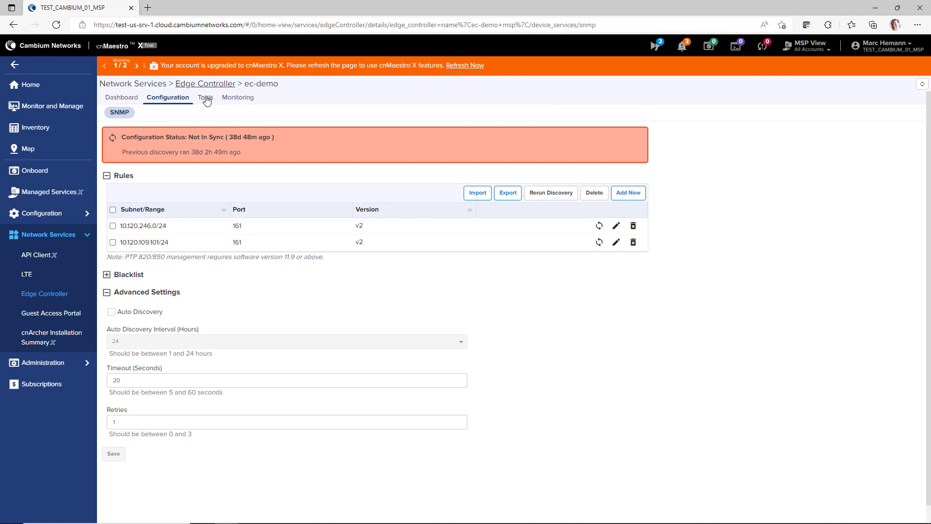
Browse ec-demo's Tools (Diagnostics, Operations, Services) and land on its Monitoring CPU, memory and process charts.
{"action": "left_click", "coordinate": [203, 97]}
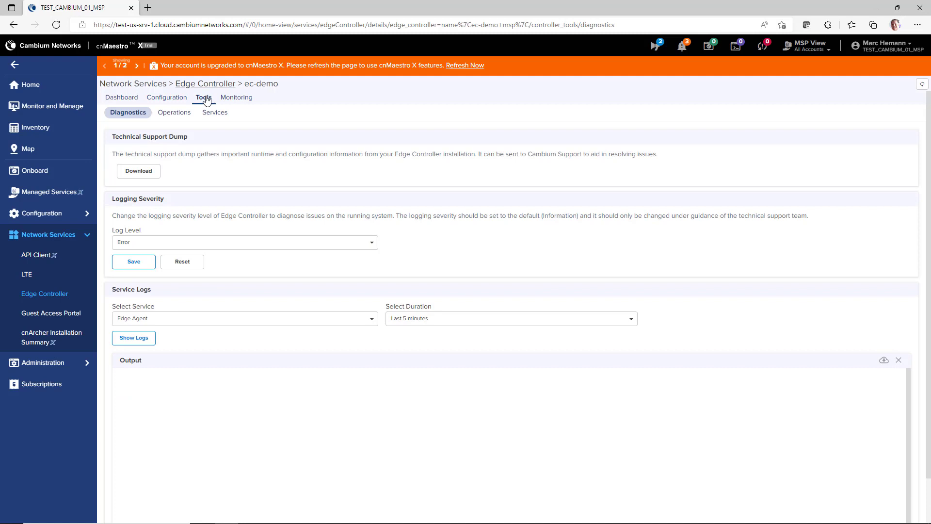
{"action": "left_click", "coordinate": [173, 113]}
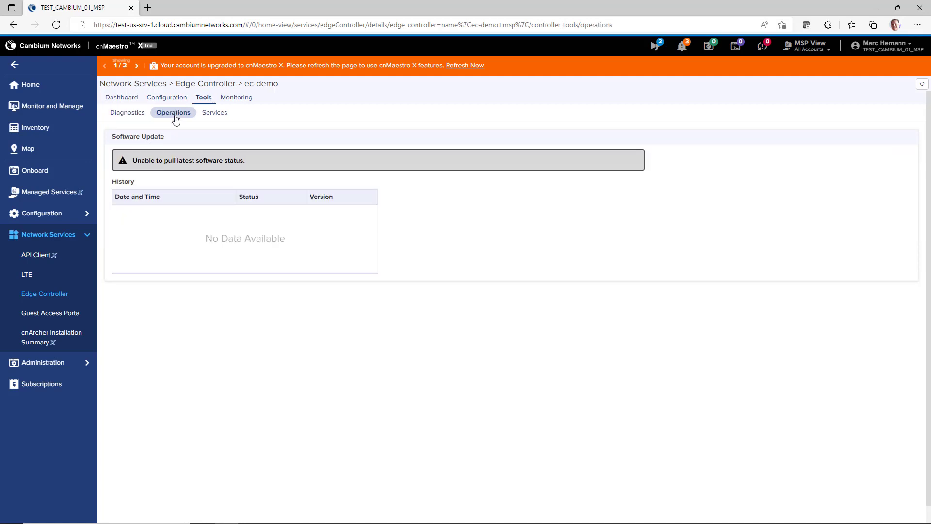
{"action": "mouse_move", "coordinate": [223, 114]}
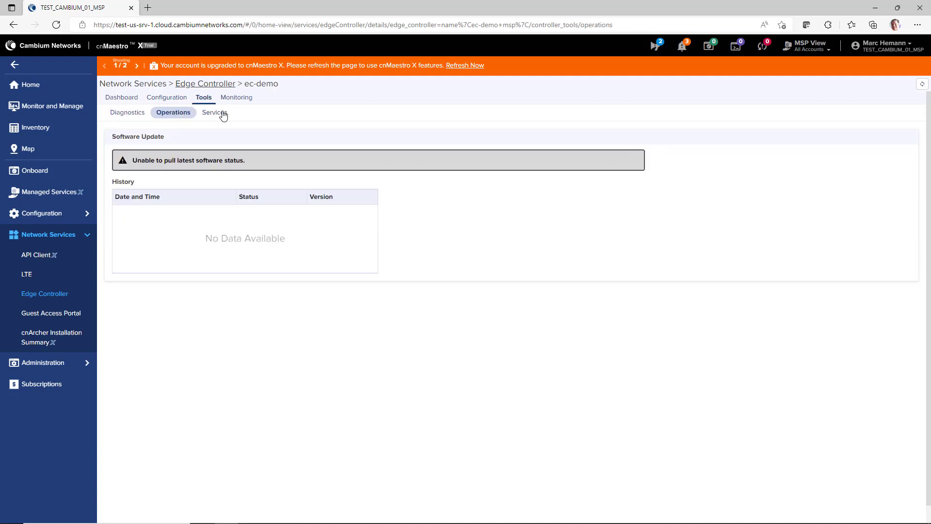
{"action": "left_click", "coordinate": [214, 113]}
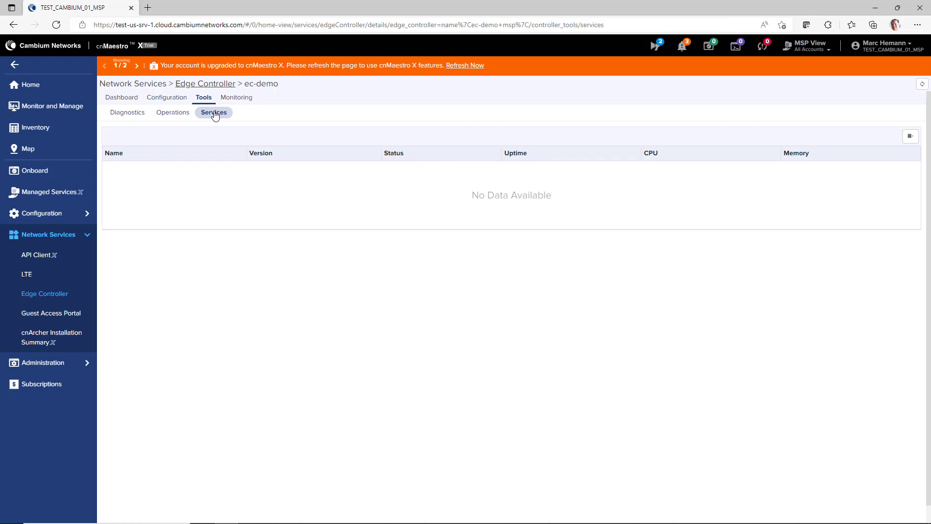
{"action": "left_click", "coordinate": [236, 97]}
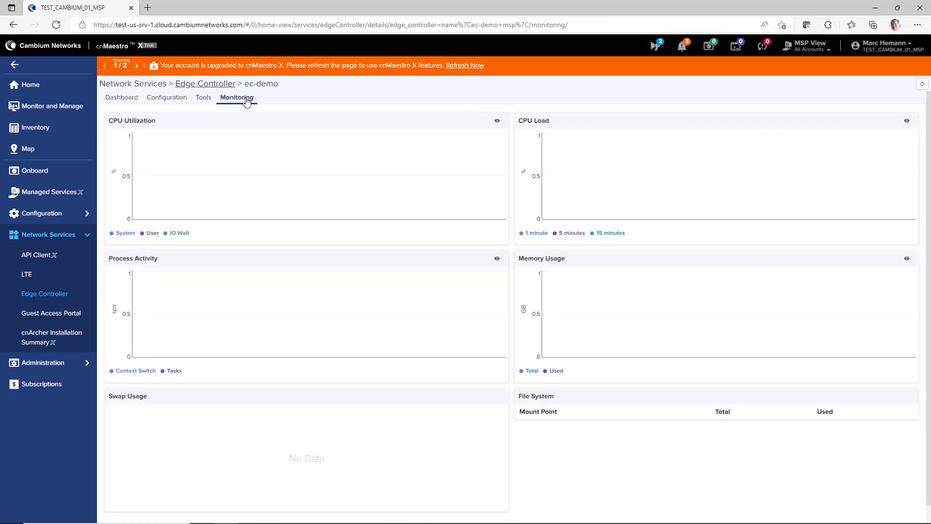